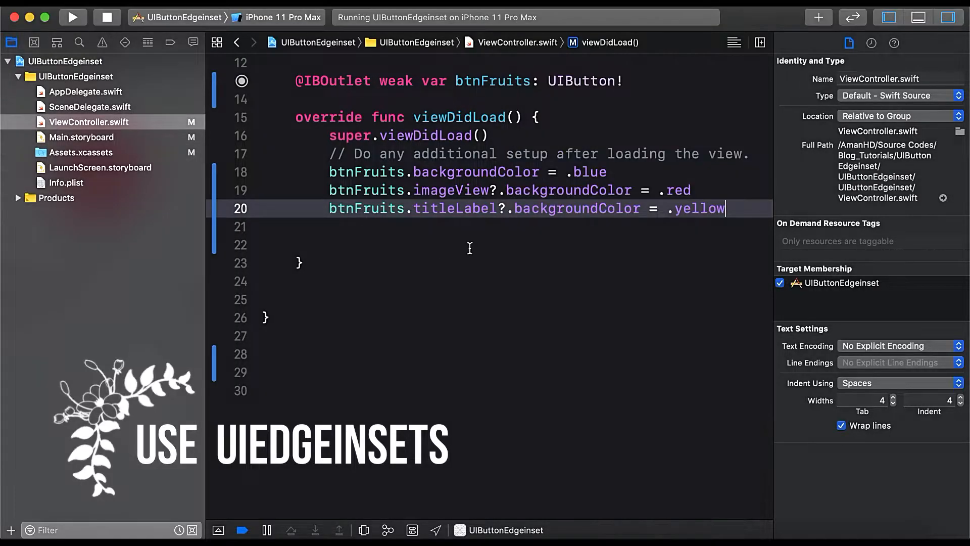
On line 22, begin a btnFruits.titleEdgeInsets = UIEdgeInsets( assignment
text(b)
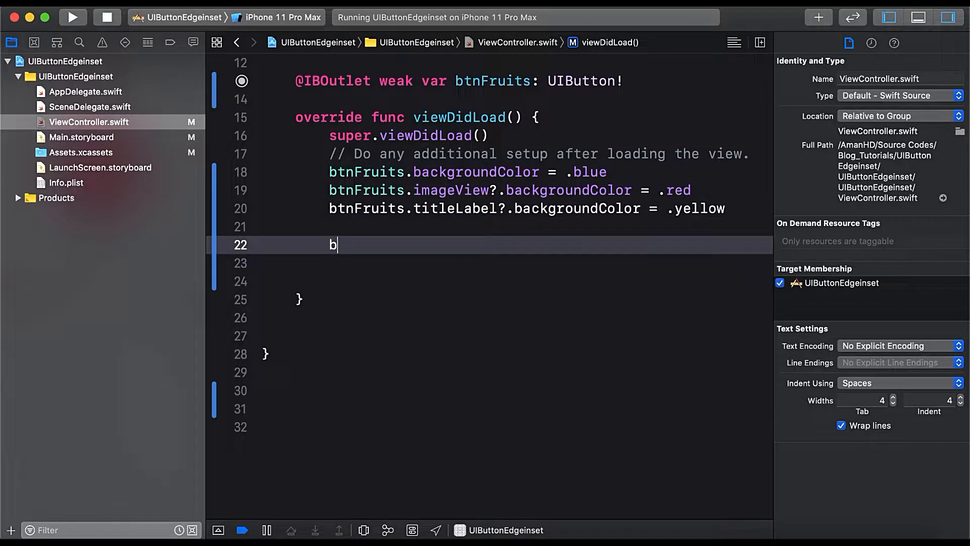
text(tnFruits.)
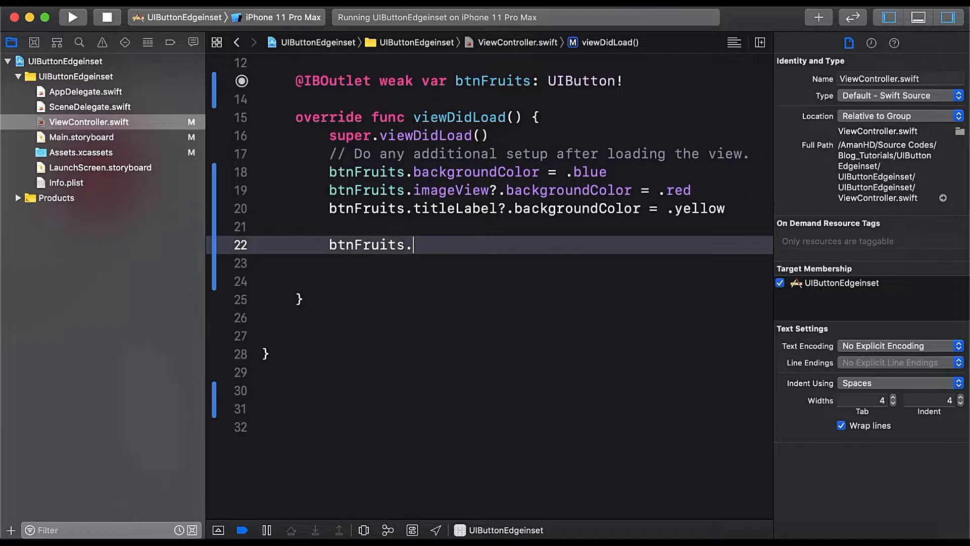
text(titleEdgeInsets)
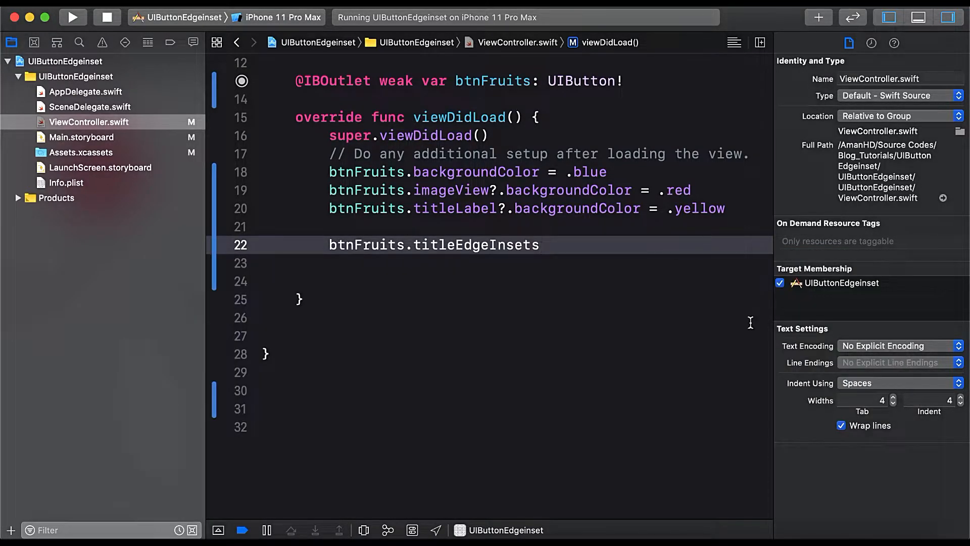
click(73, 17)
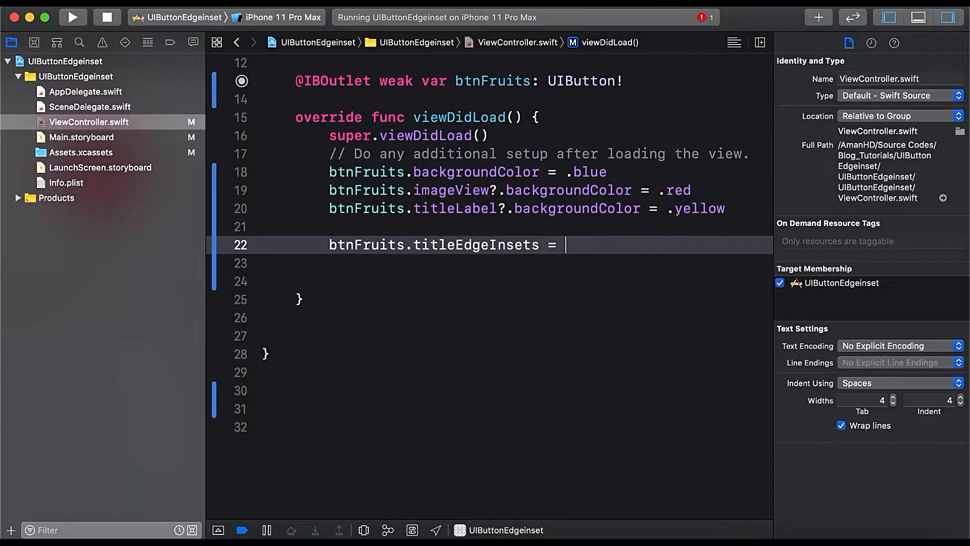
text(UIEdgeInsets)
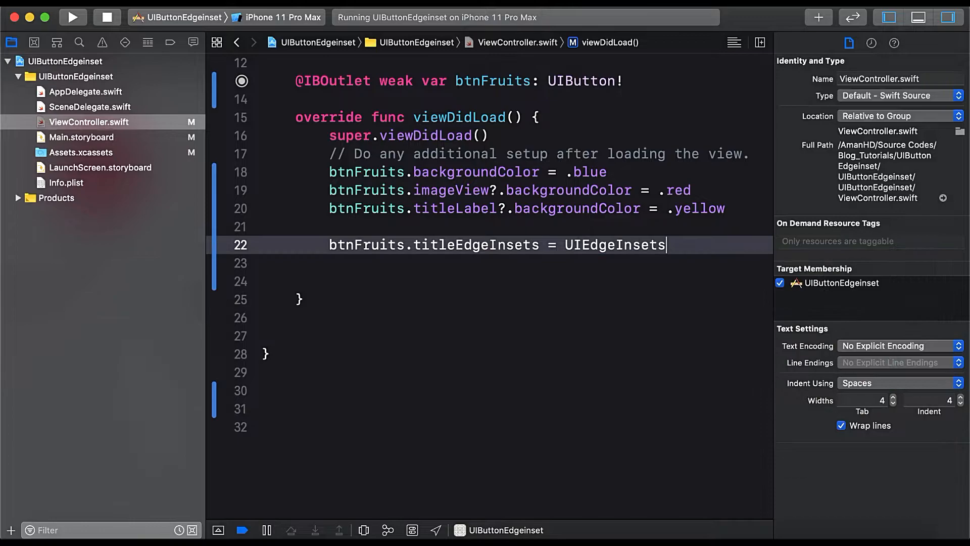
text(()
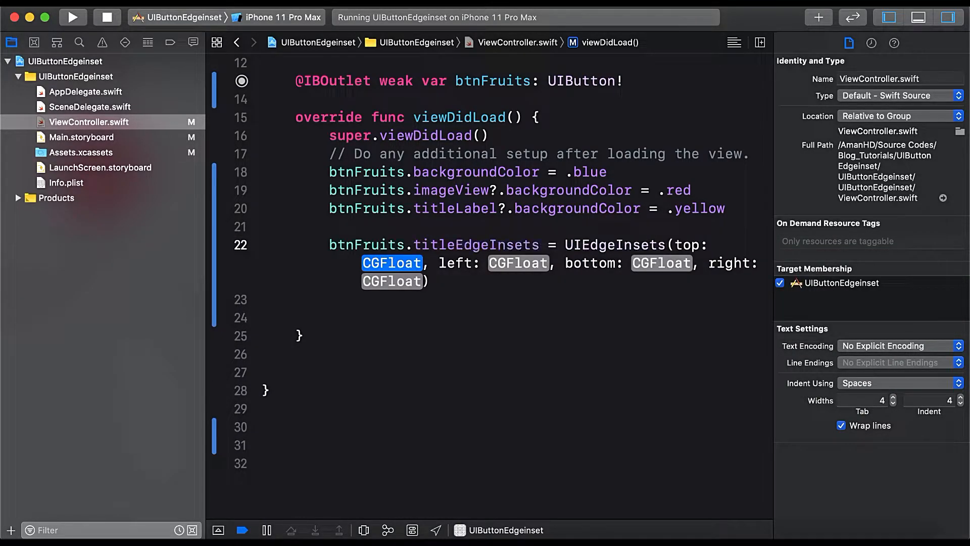
Fill in title insets top 0, left 10, bottom 0, right -10, and run
text(0)
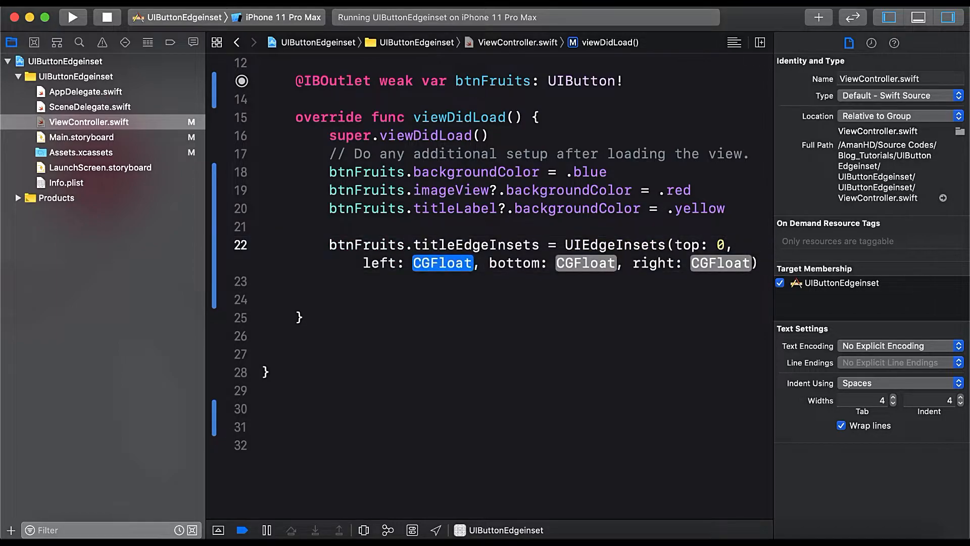
text(10)
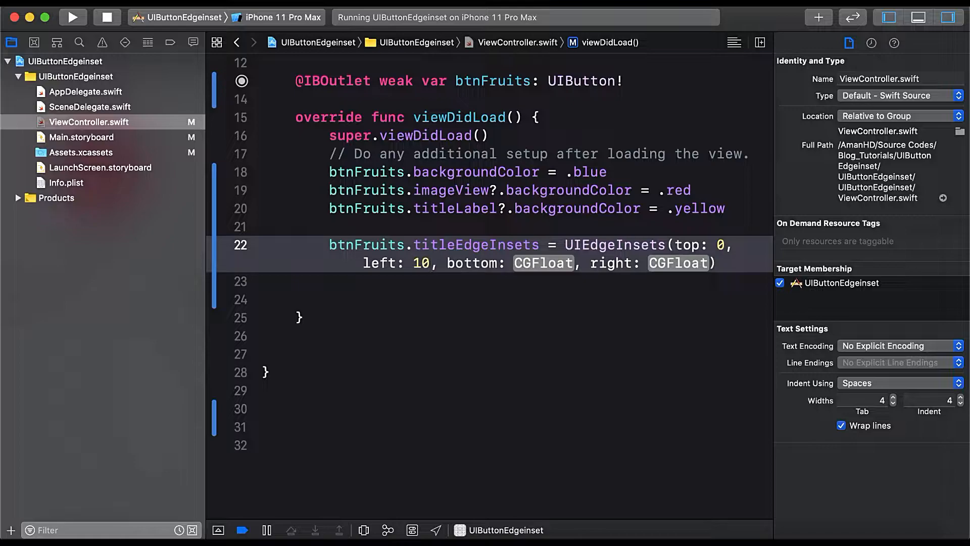
text(0)
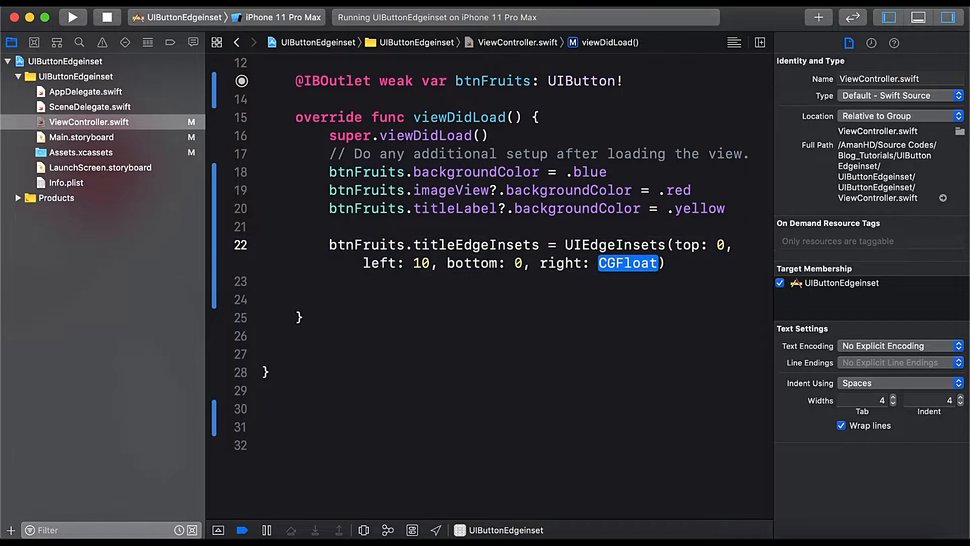
text(-)
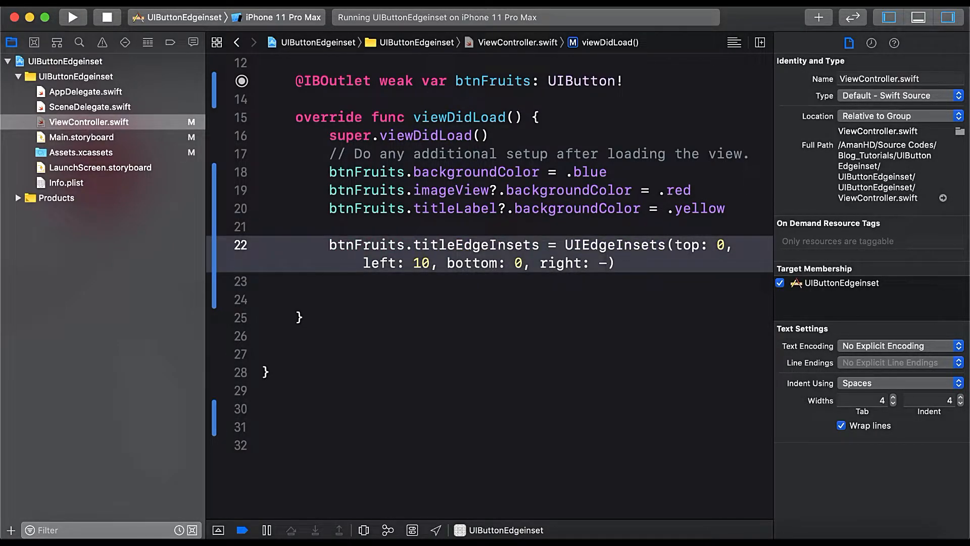
text(10)
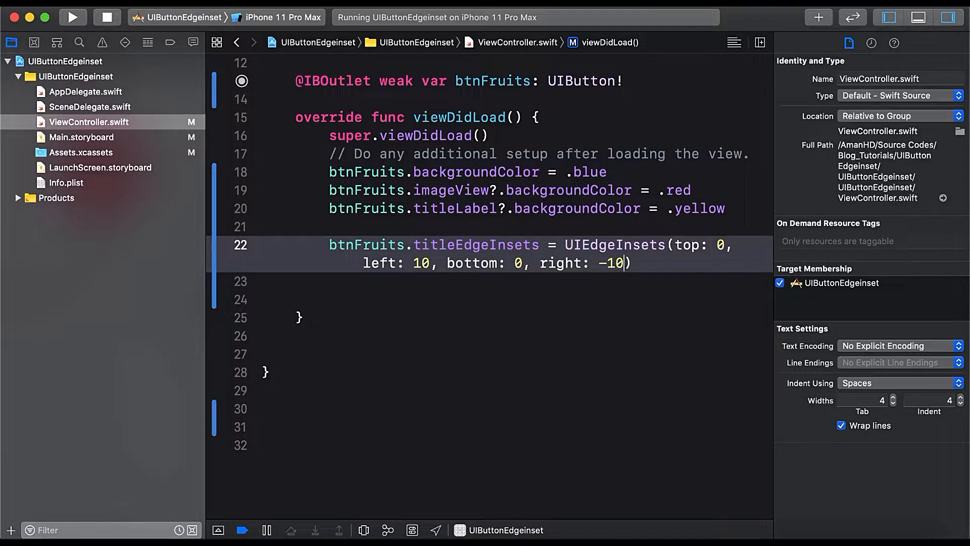
click(72, 18)
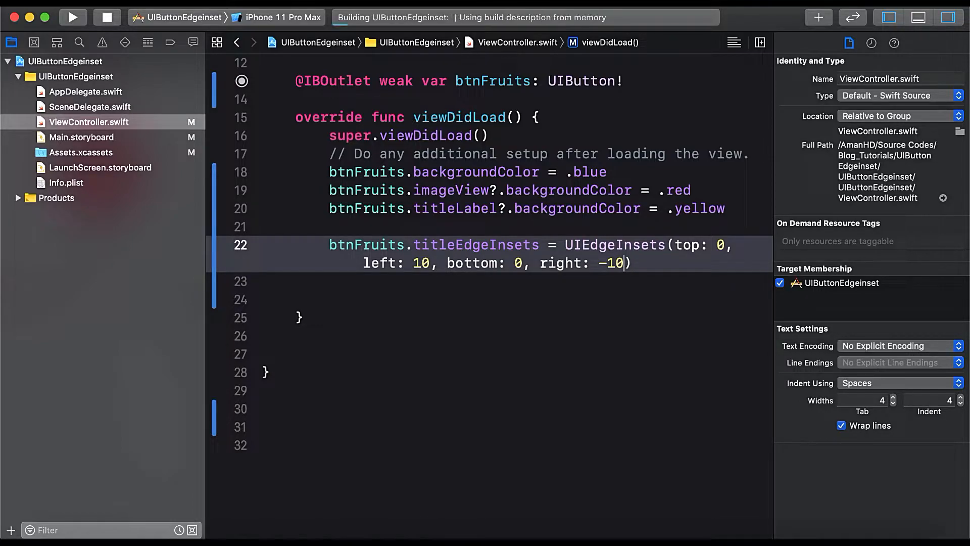
Let the title-inset app run on iPhone 11 Pro Max, then add blank line 23
click(72, 16)
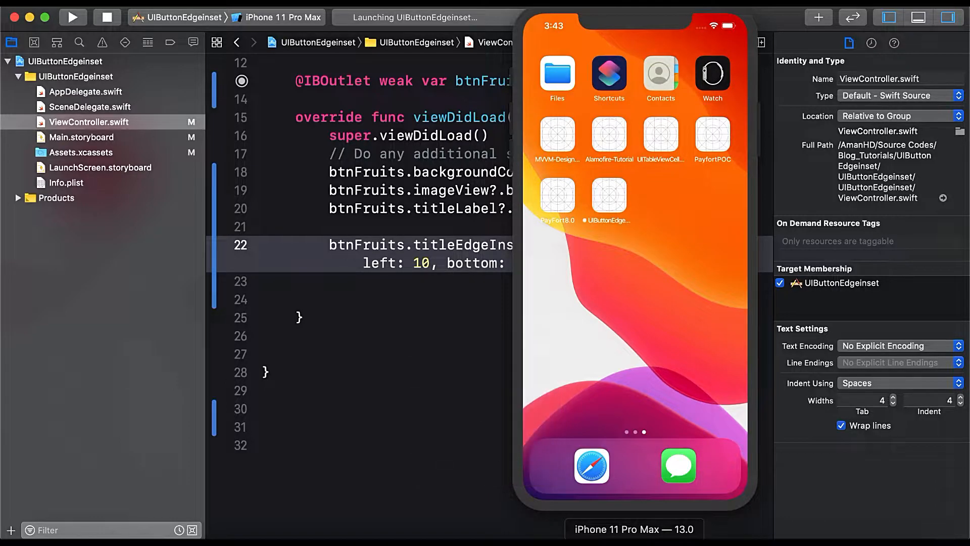
click(73, 17)
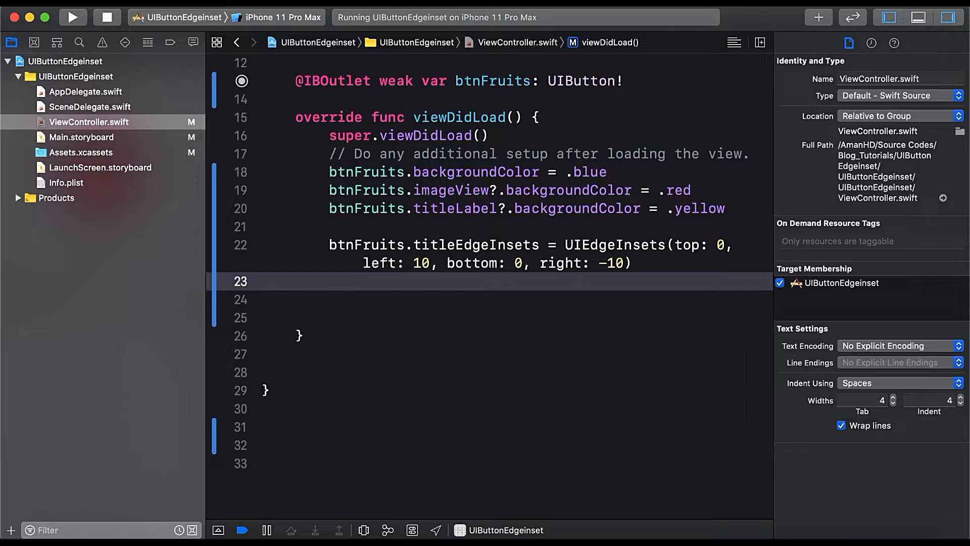
Add btnFruits.contentEdgeInsets = UIEdgeInsets(top: 0, left: 0, bottom: 0, right: 10) and run
text(btnFruits.)
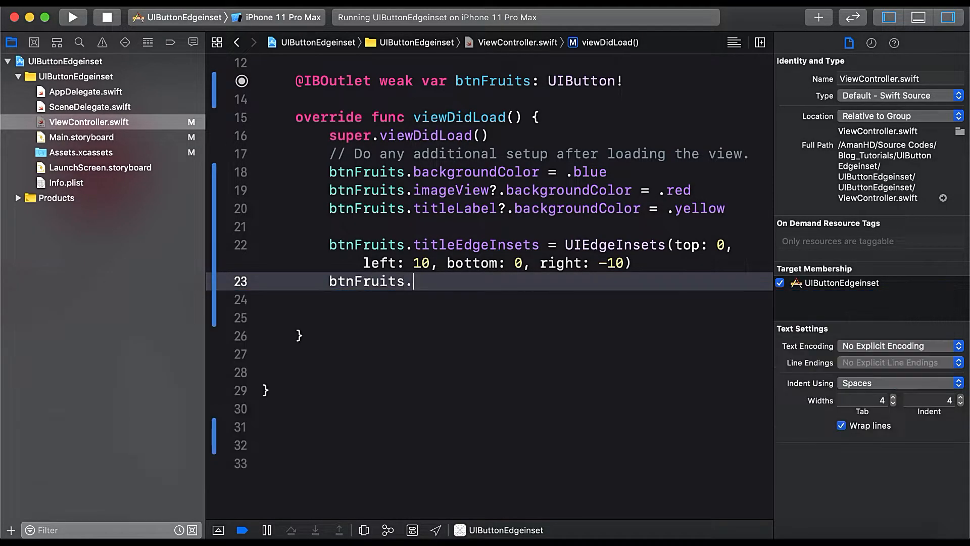
text(contentEdgeInsets =)
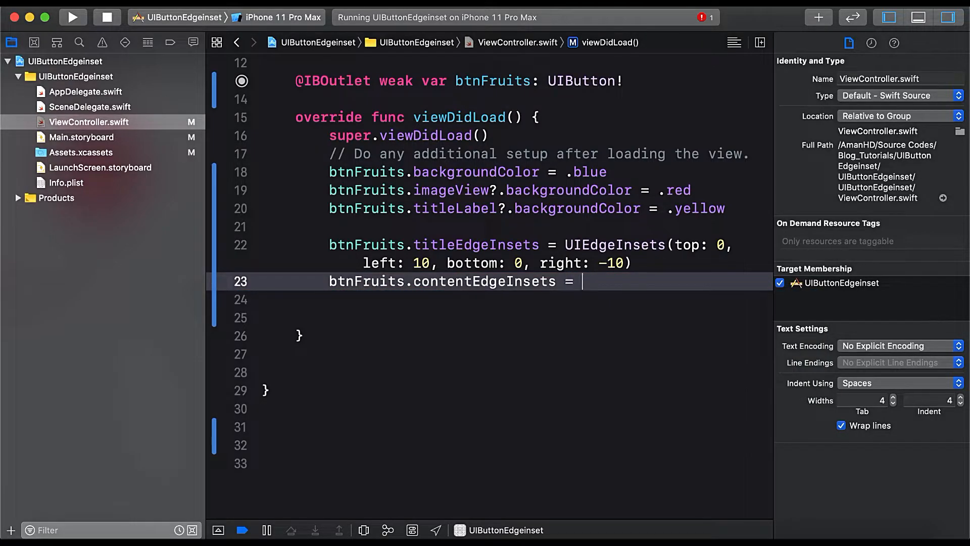
text(UIEdgeInsets)
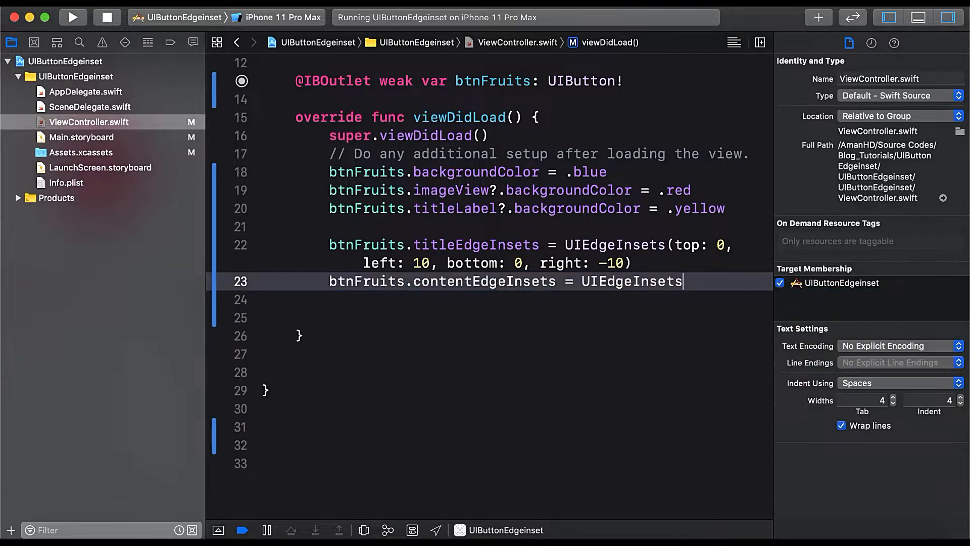
text(()
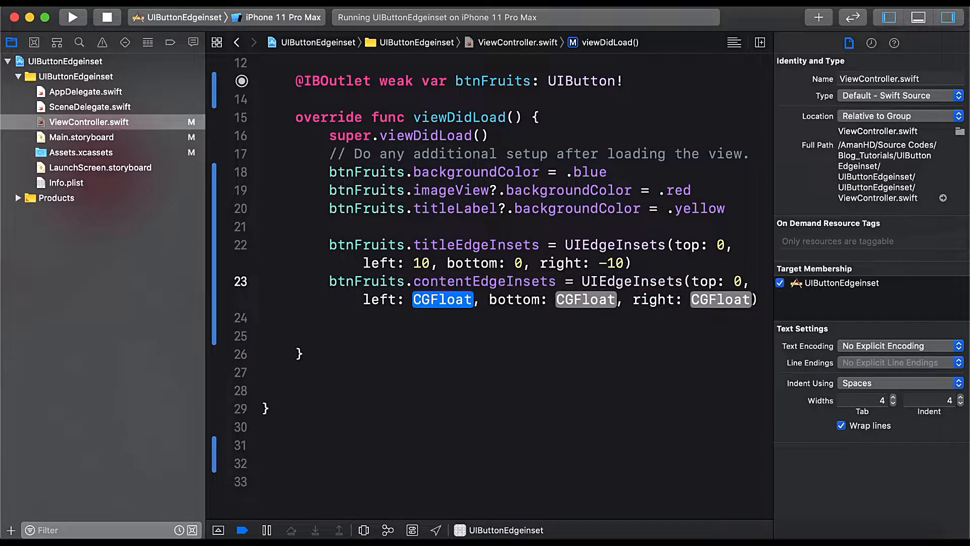
text(0)
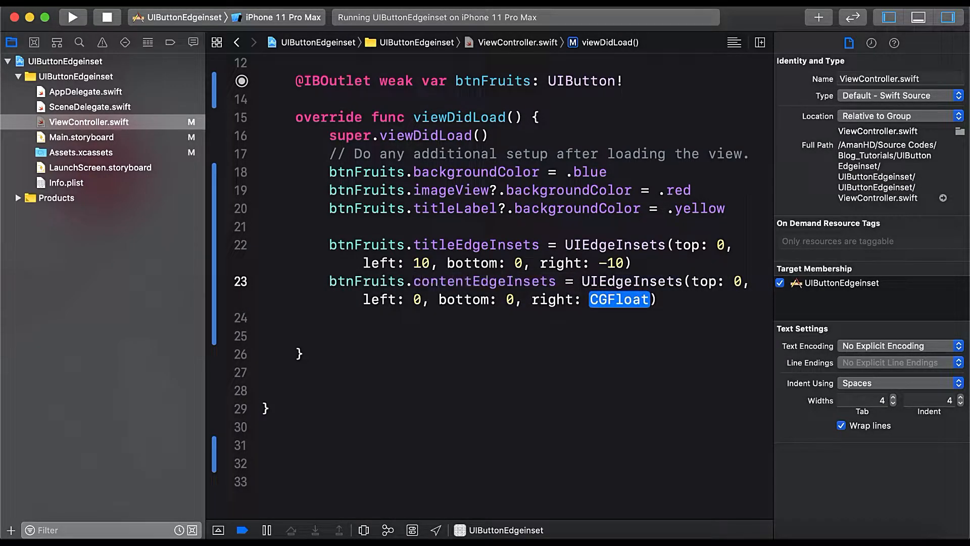
text(10)
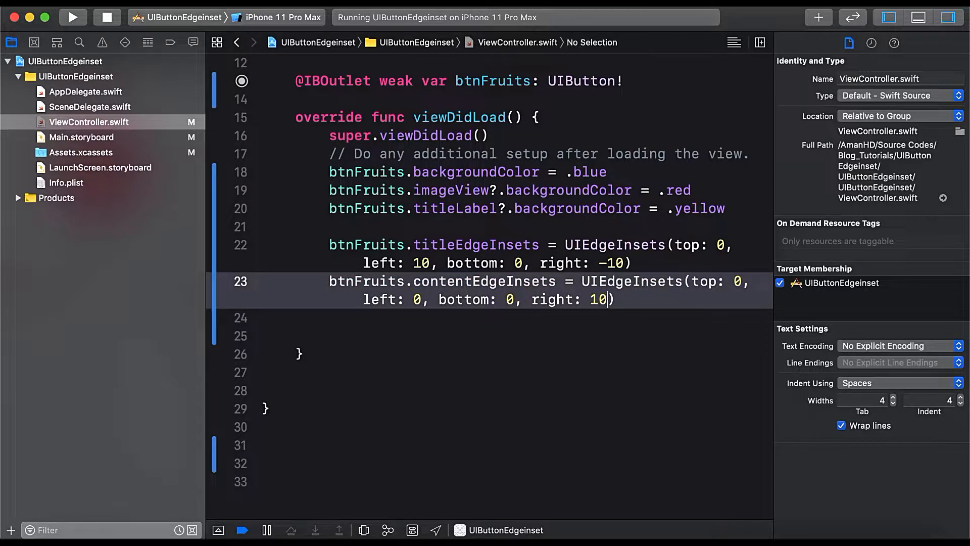
click(72, 17)
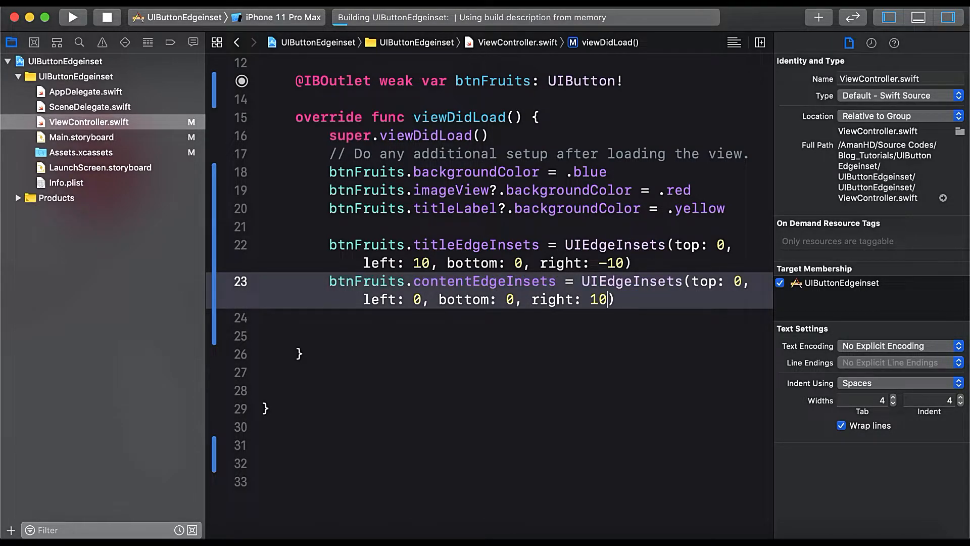
Change the content insets to right 20 and left 10, then rerun in the simulator
click(72, 17)
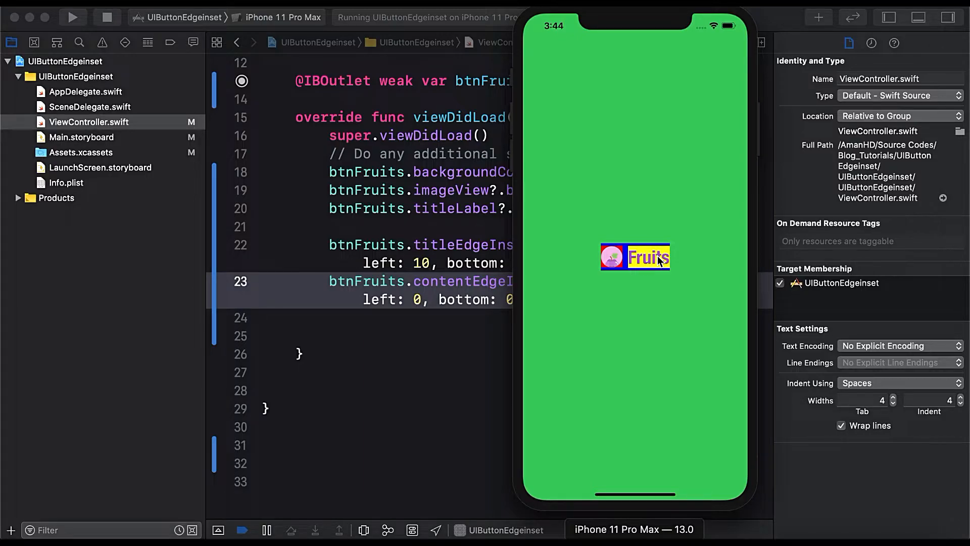
mouse_move(500, 308)
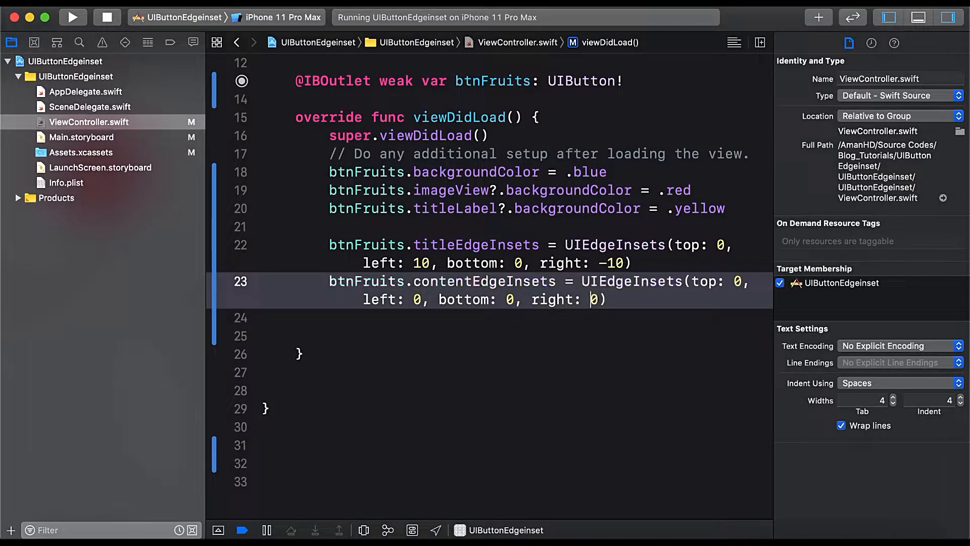
text(2)
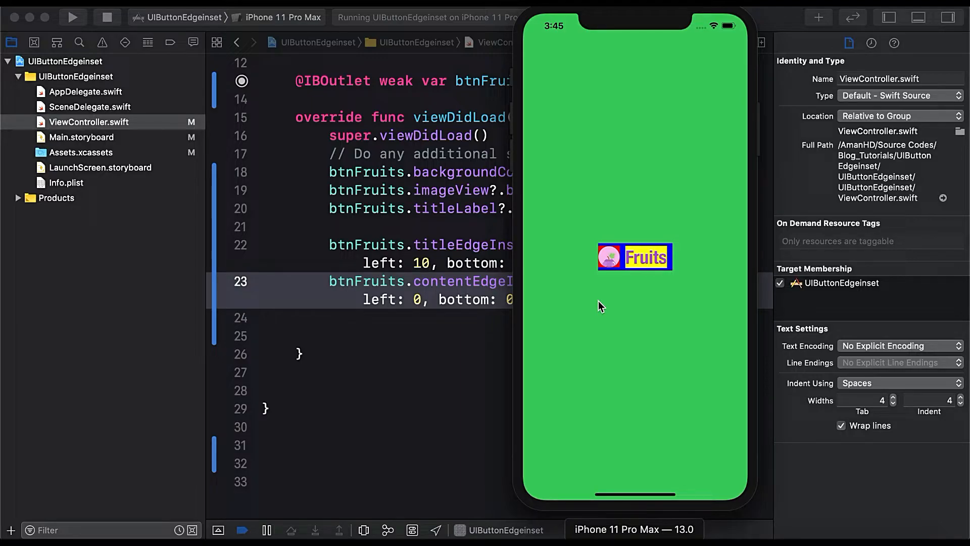
mouse_move(430, 358)
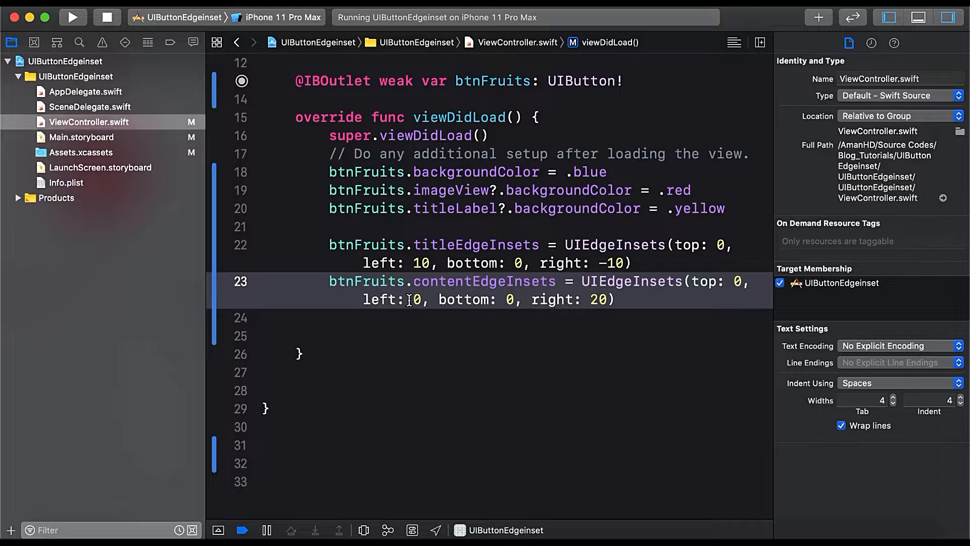
text(1)
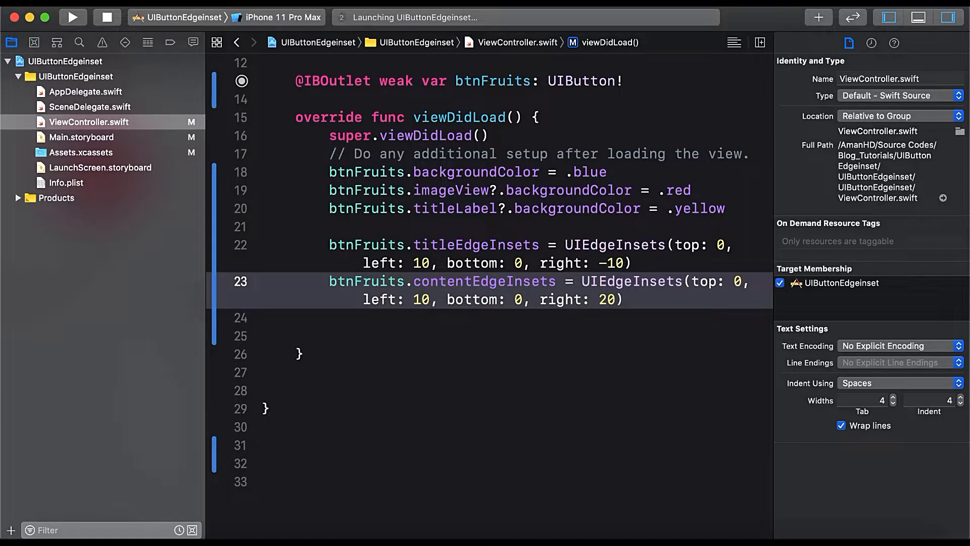
click(72, 18)
text(//)
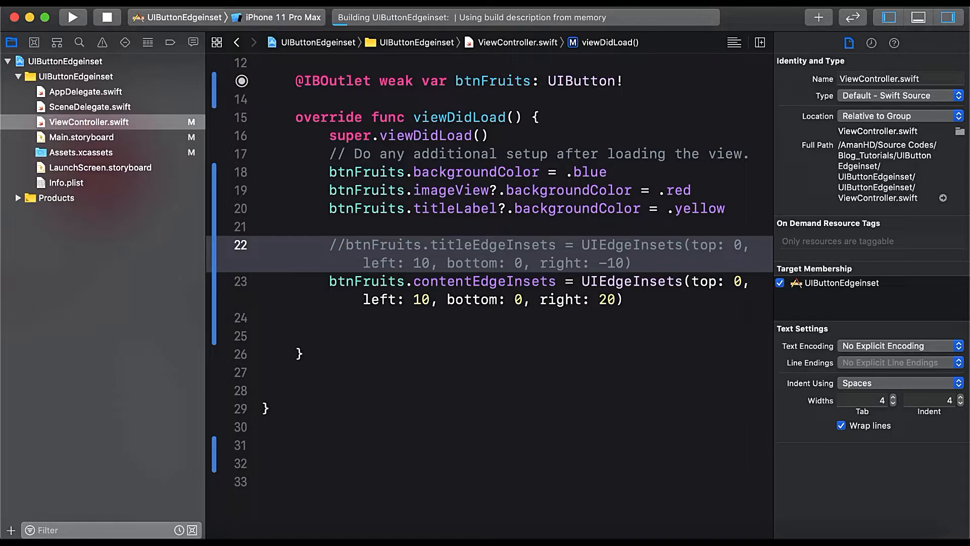
Comment out titleEdgeInsets and add imageEdgeInsets top 0, left 0, bottom 0, right 10
click(72, 17)
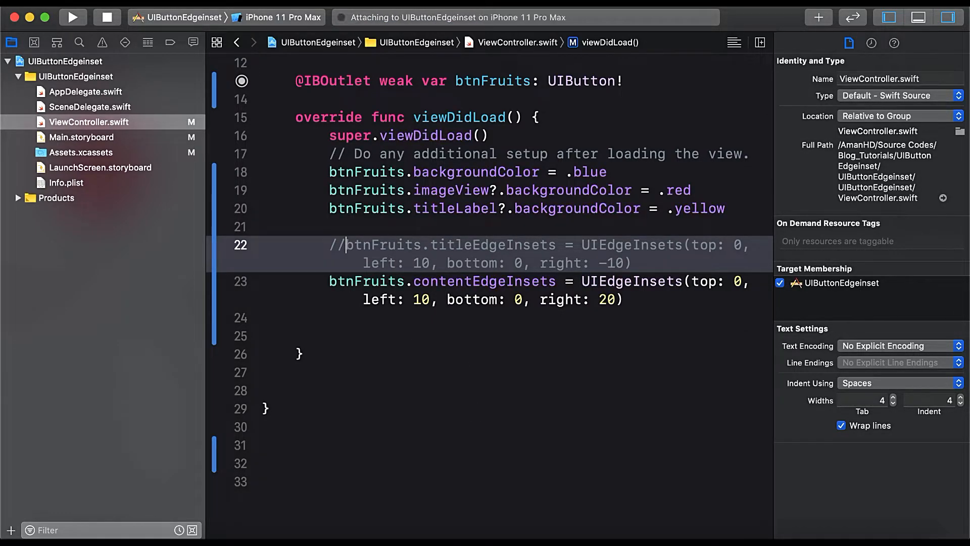
click(73, 16)
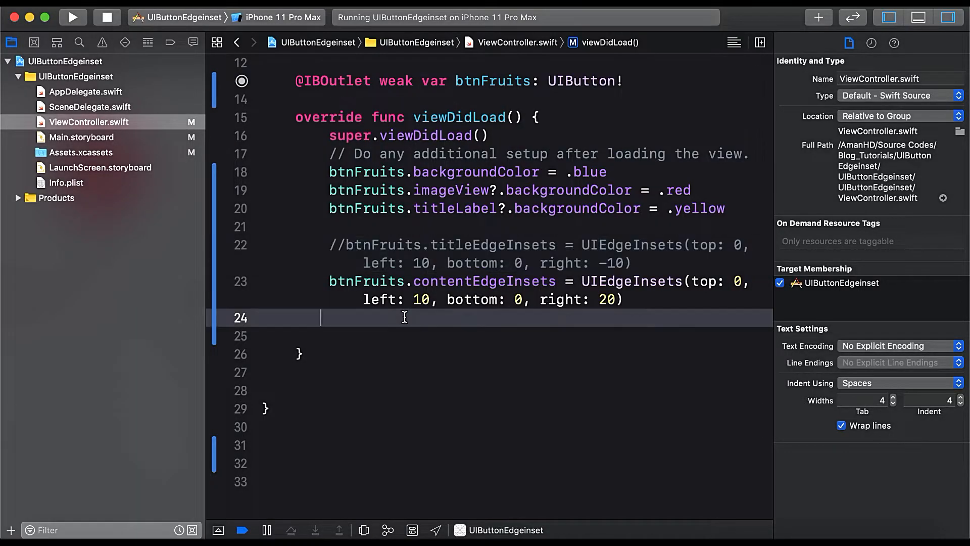
text(btnfrui)
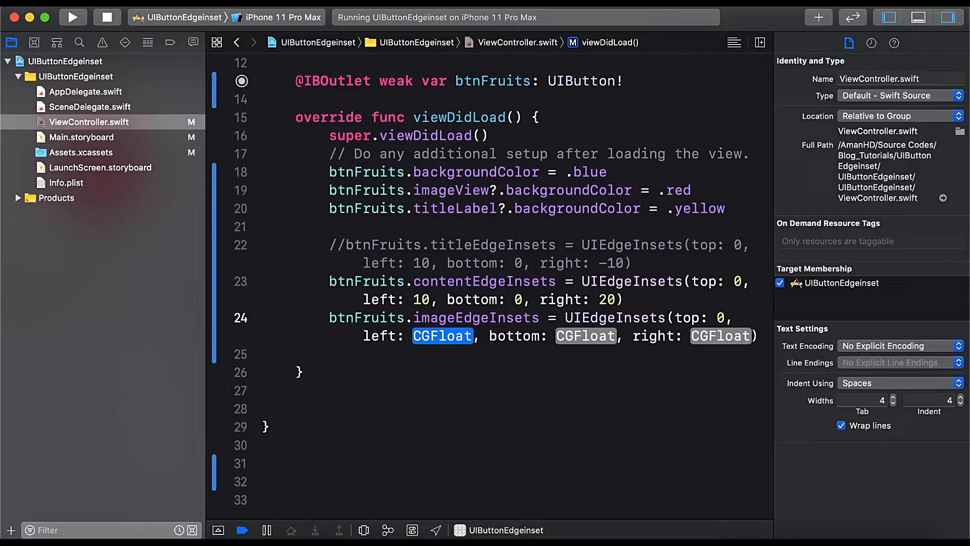
text(0)
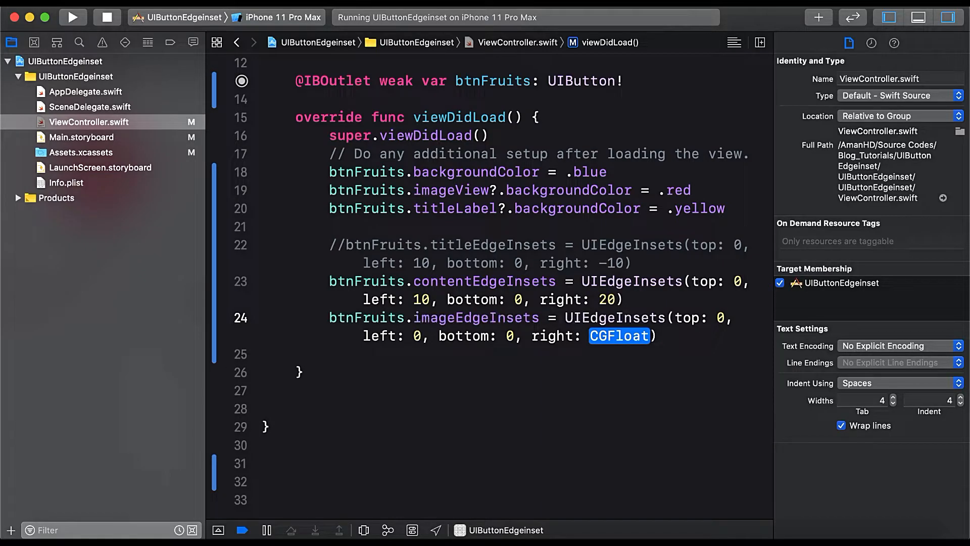
text(10)
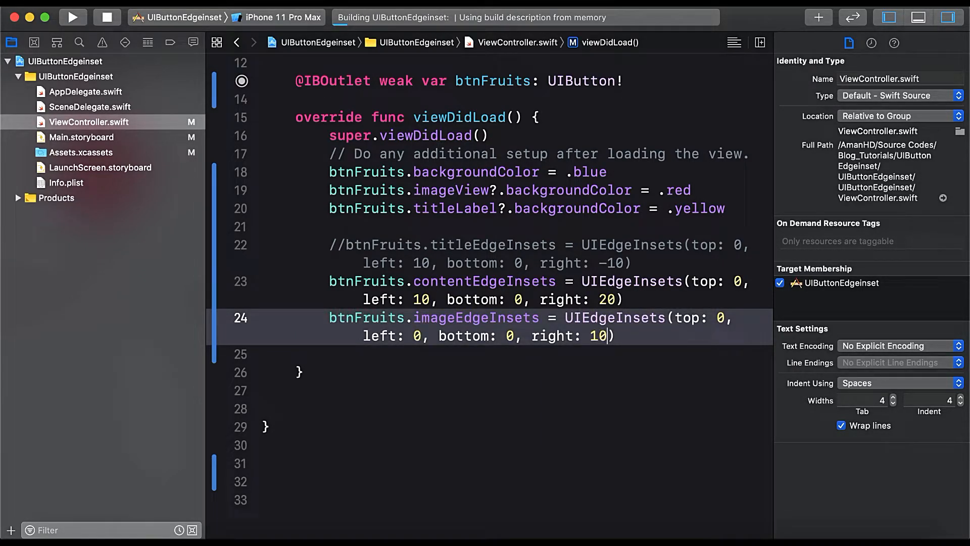
Try image insets left 10, right -10, then settle on left -10, right 10 and rerun
click(72, 17)
text(1)
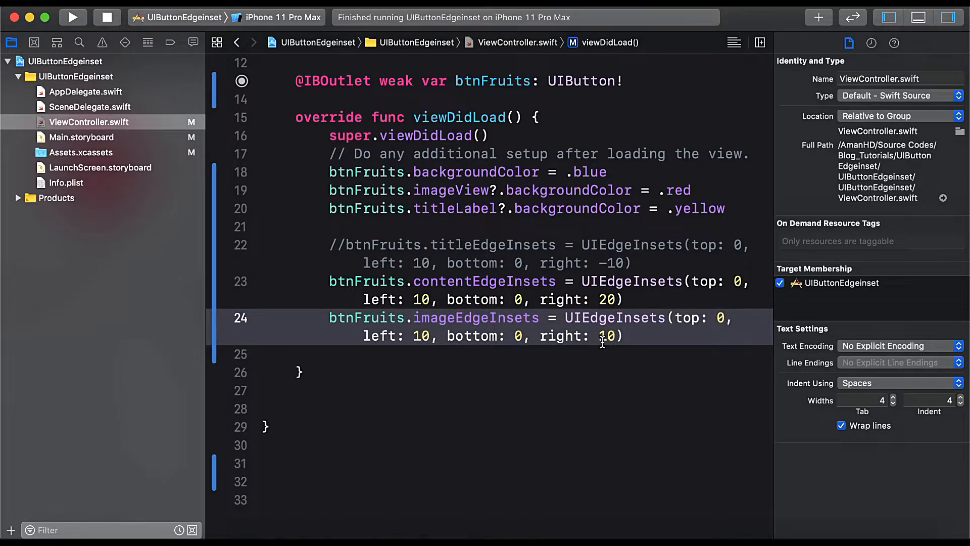
click(72, 17)
text(-)
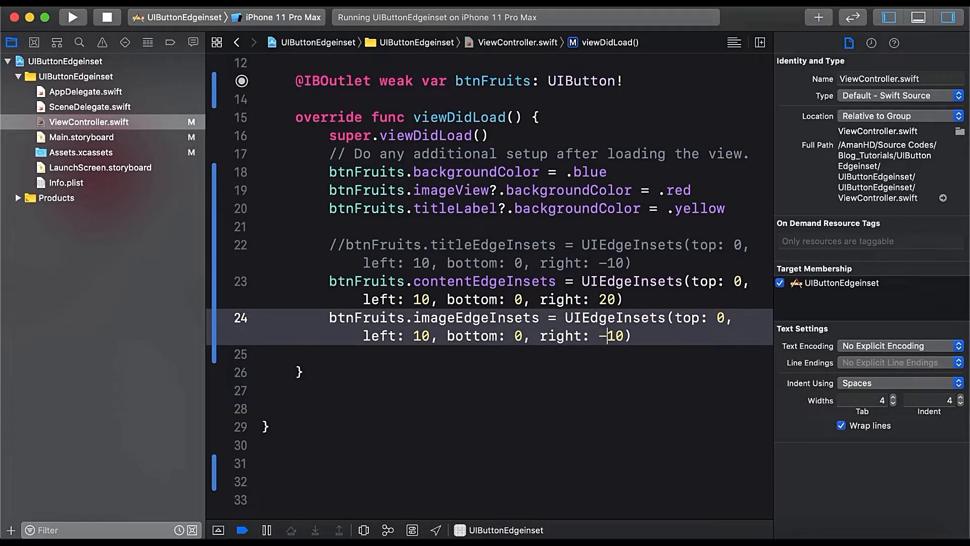
click(72, 17)
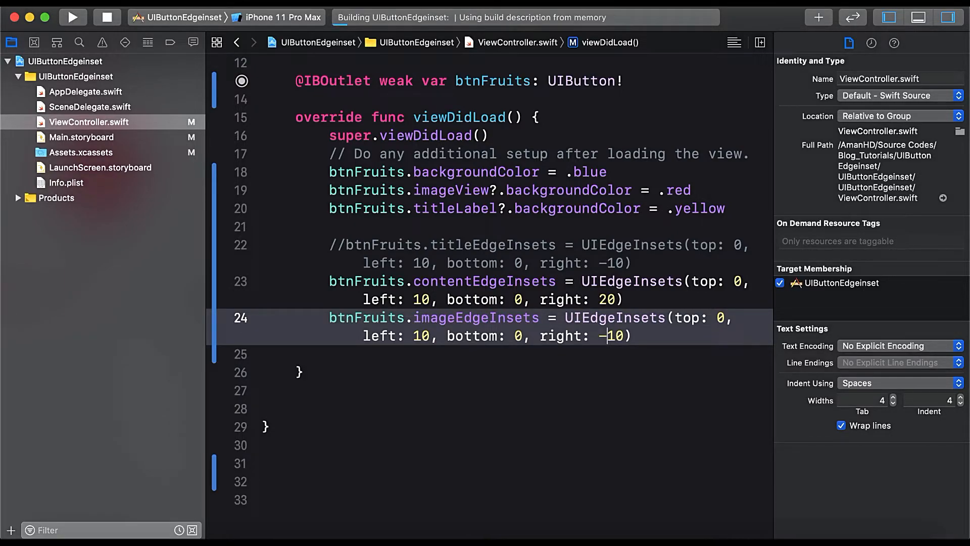
click(72, 17)
text(-)
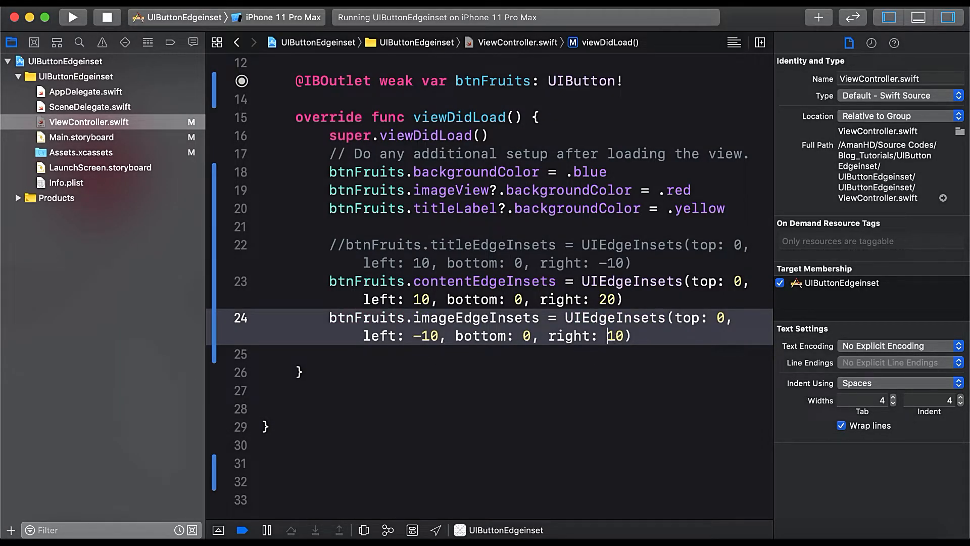
click(73, 16)
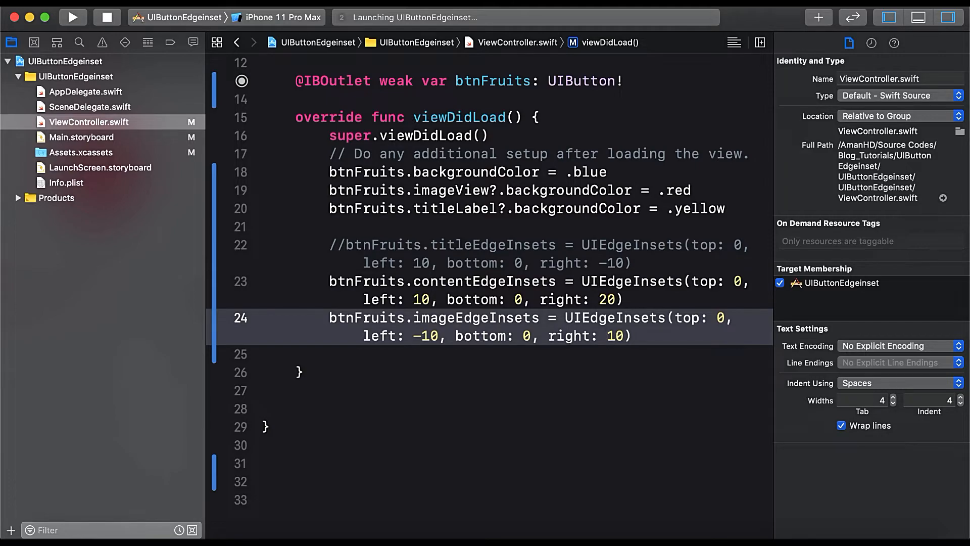
Lower the content inset right value from 20 to 10 and rerun
click(73, 16)
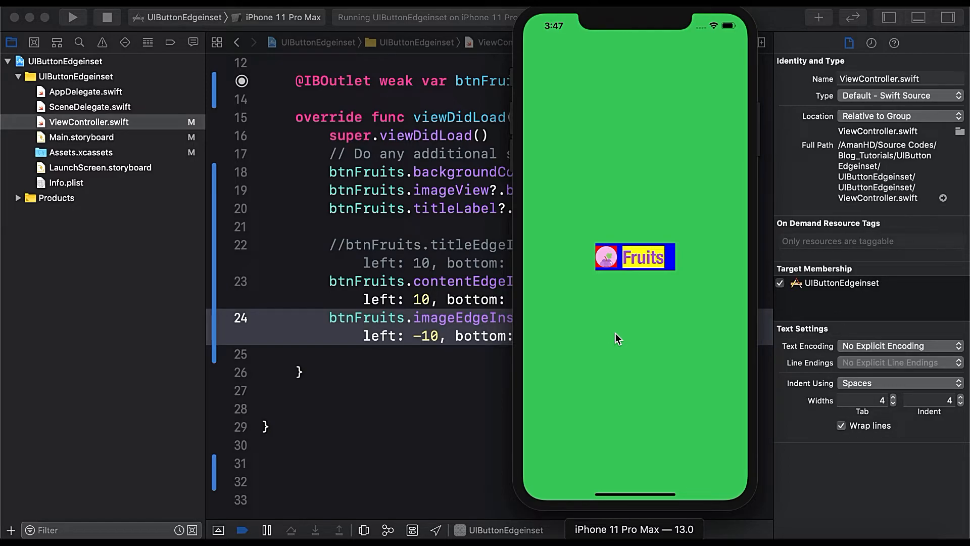
mouse_move(407, 380)
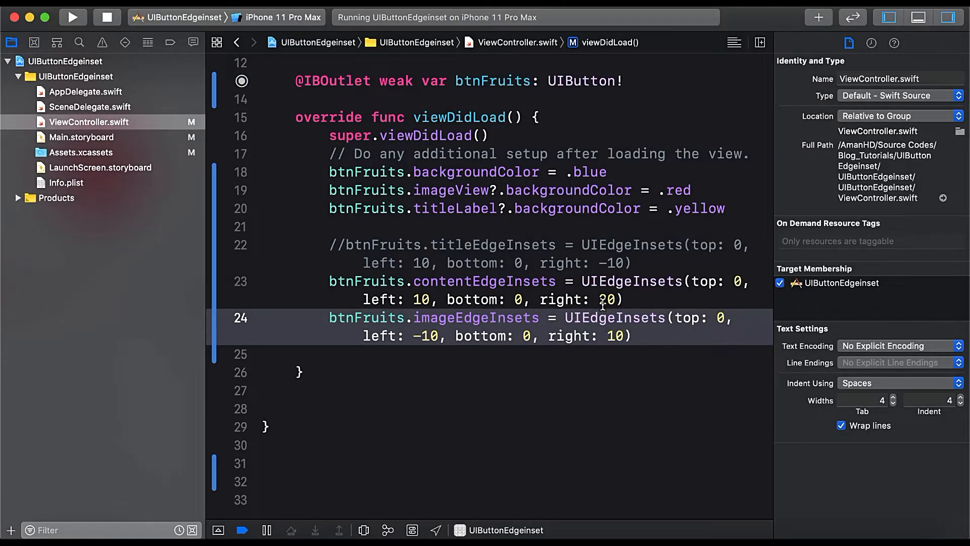
text(10)
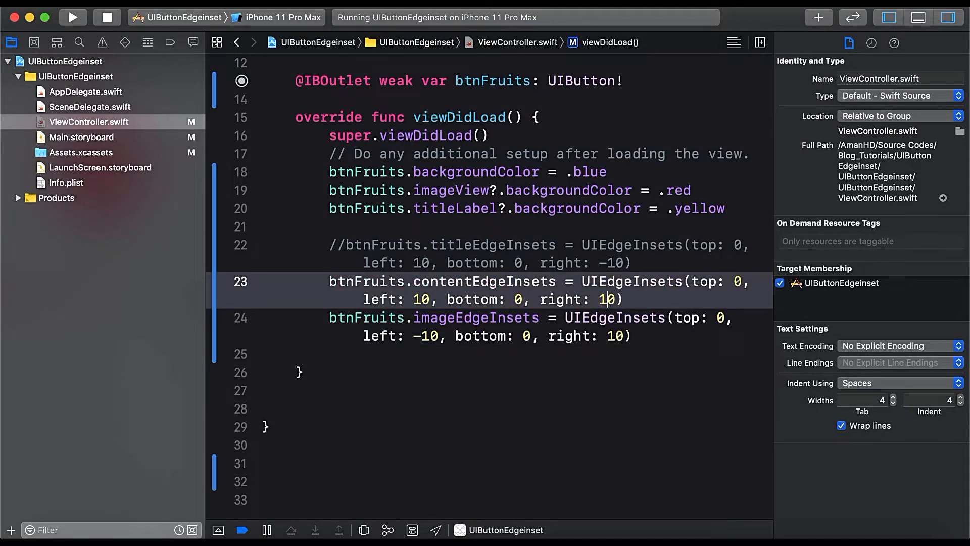
click(72, 17)
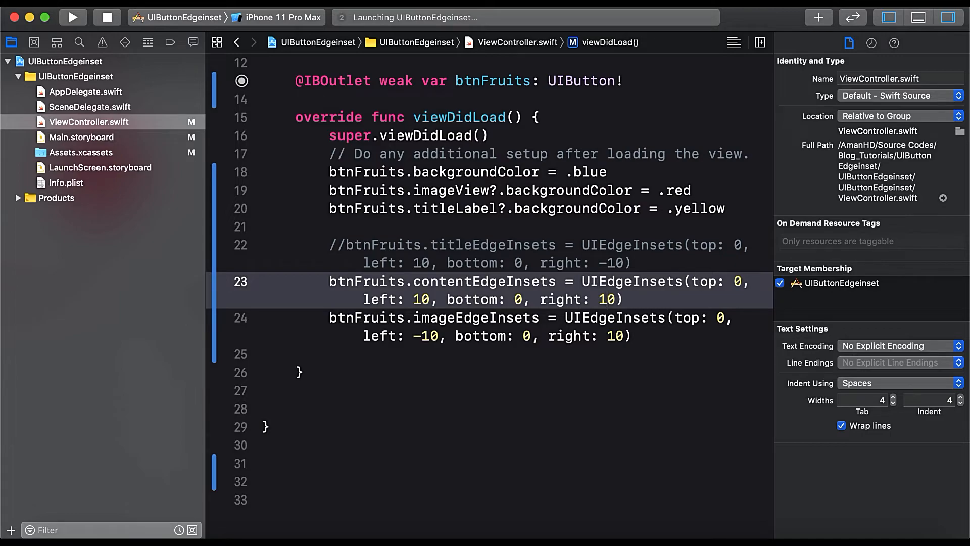
click(72, 17)
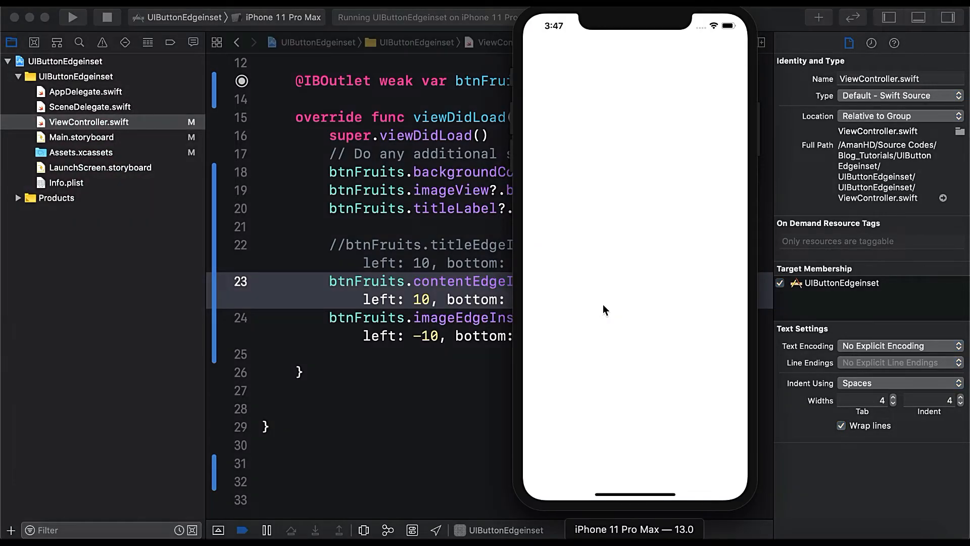